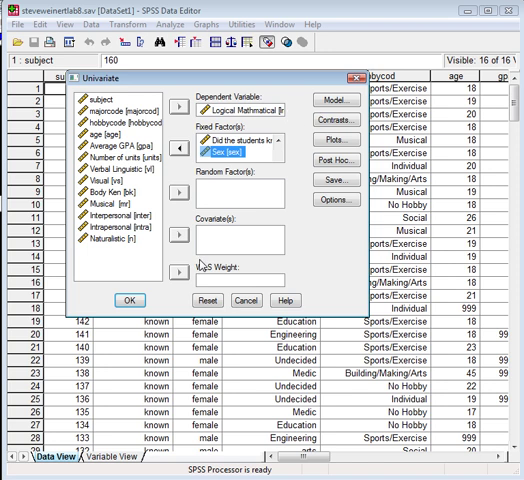
# - Run the ANOVA of Logical Mathmatical by code and sex, then scroll through the output
pyautogui.click(129, 300)
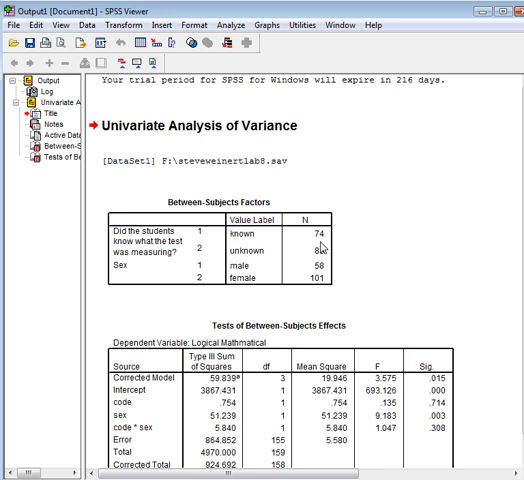
pyautogui.moveTo(255, 237)
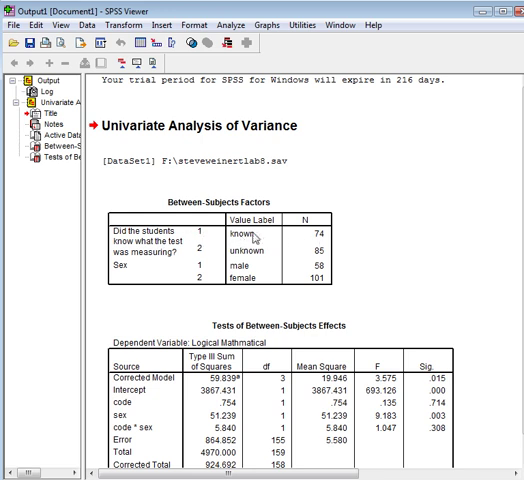
pyautogui.moveTo(283, 237)
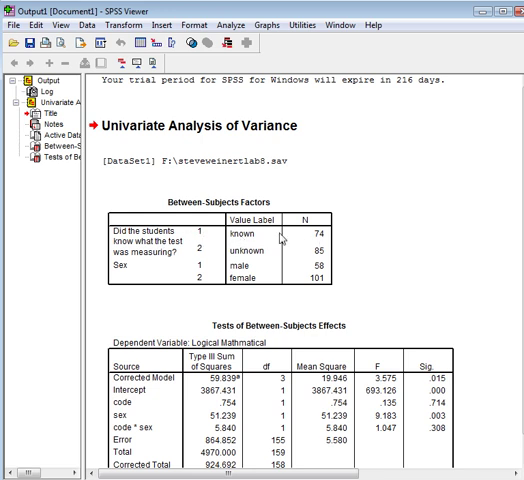
pyautogui.moveTo(283, 236)
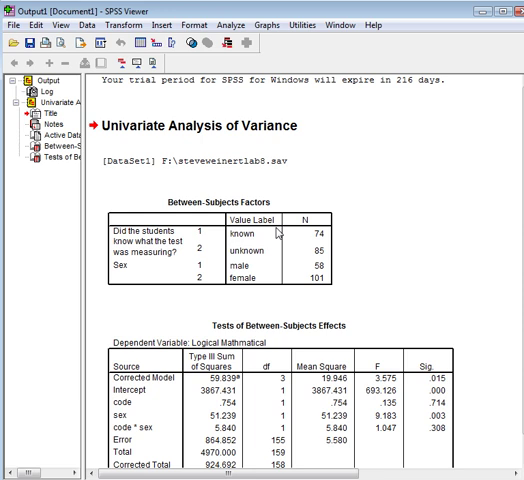
pyautogui.moveTo(193, 256)
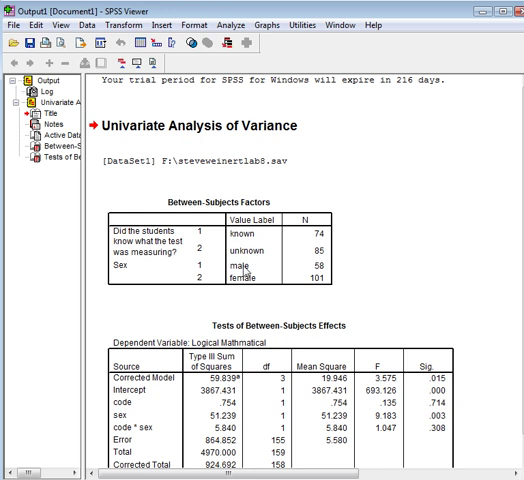
pyautogui.moveTo(247, 271)
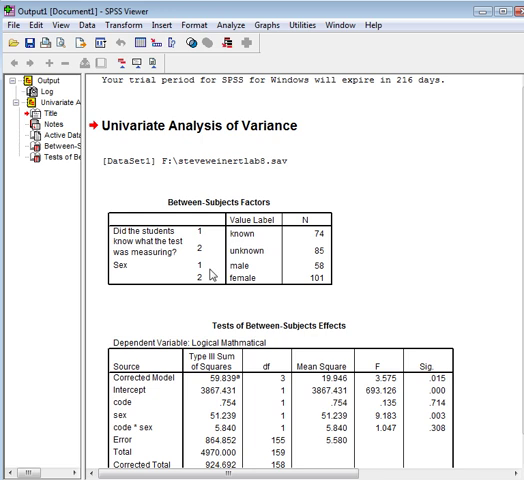
pyautogui.moveTo(248, 275)
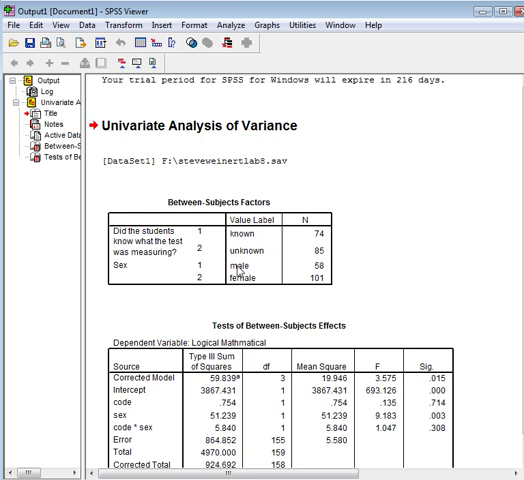
pyautogui.scroll(-3)
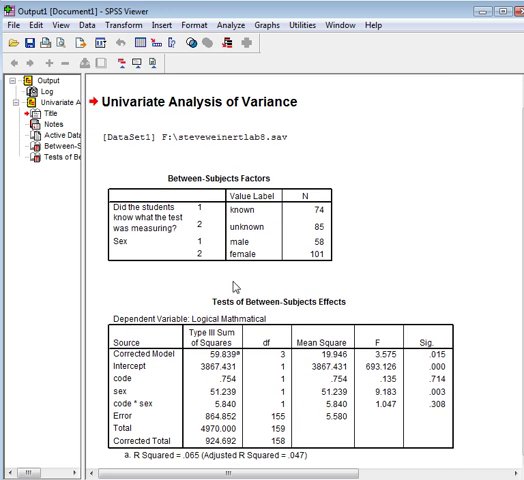
pyautogui.moveTo(330, 357)
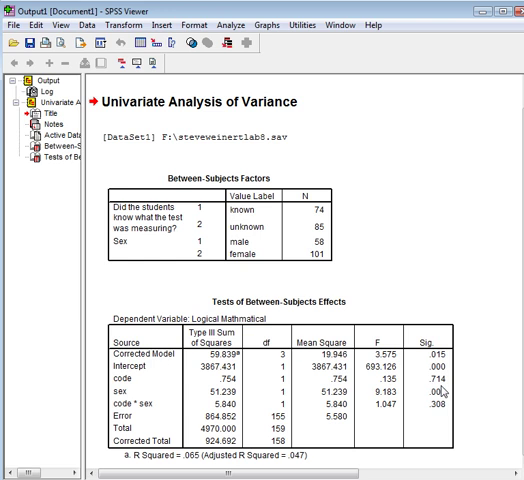
pyautogui.moveTo(442, 390)
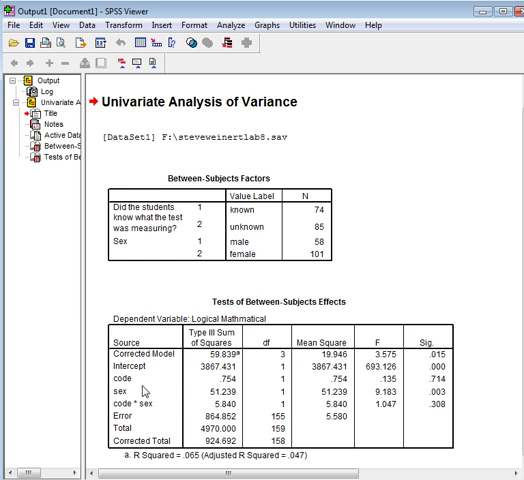
pyautogui.moveTo(143, 394)
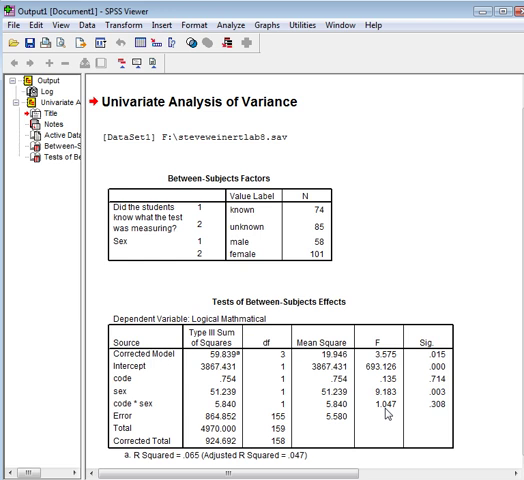
pyautogui.moveTo(383, 404)
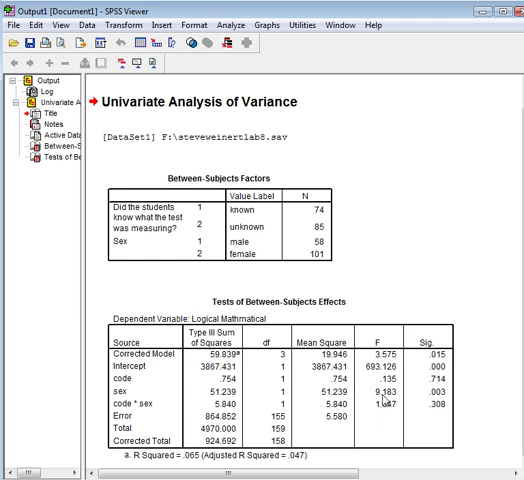
pyautogui.moveTo(384, 400)
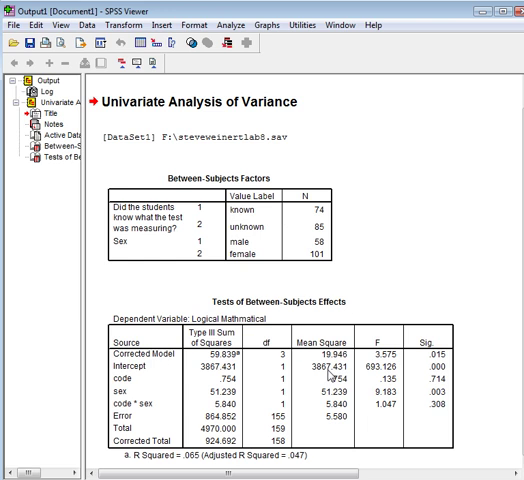
pyautogui.moveTo(352, 382)
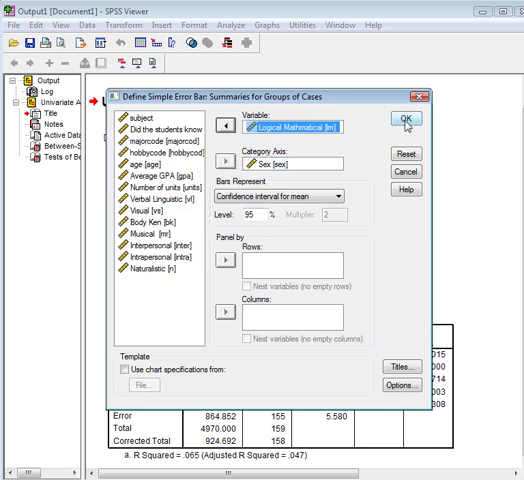
# - Confirm the simple error bar chart of Logical Mathmatical by Sex
pyautogui.click(408, 120)
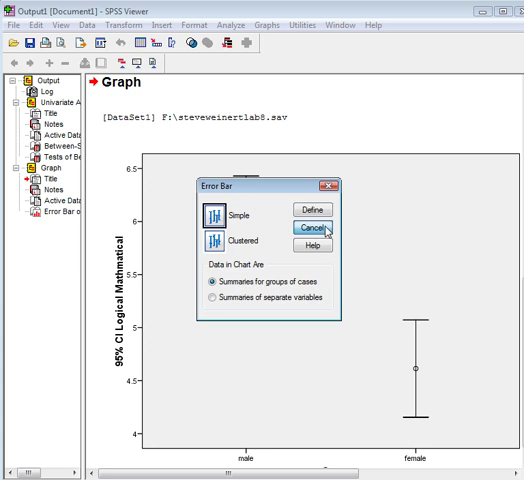
# - Set up a clustered error bar chart with Logical Mathmatical as the variable
pyautogui.click(314, 223)
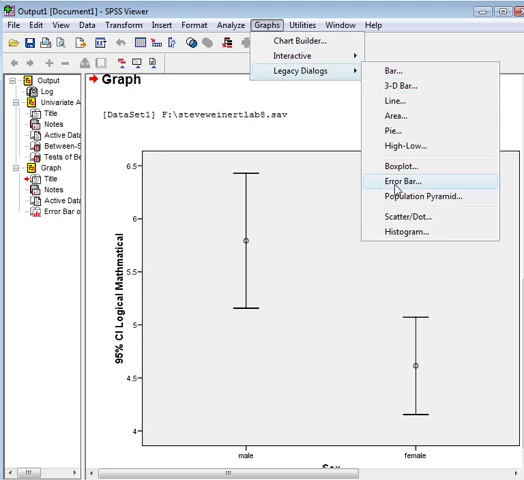
pyautogui.click(395, 181)
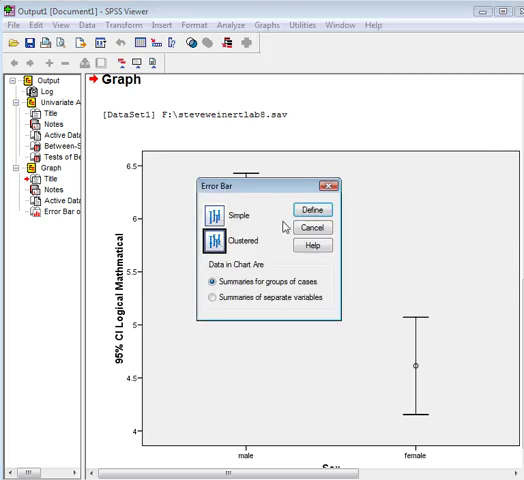
pyautogui.click(311, 210)
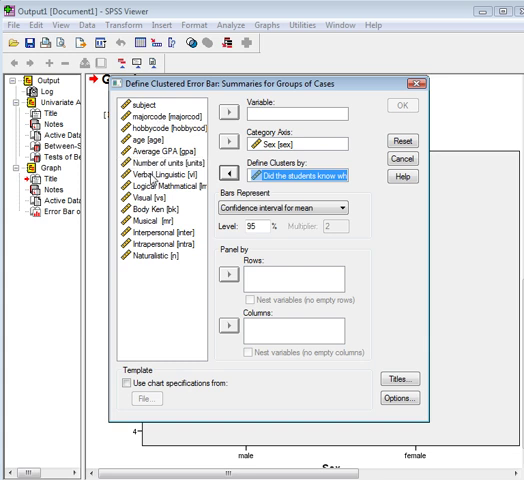
pyautogui.click(157, 187)
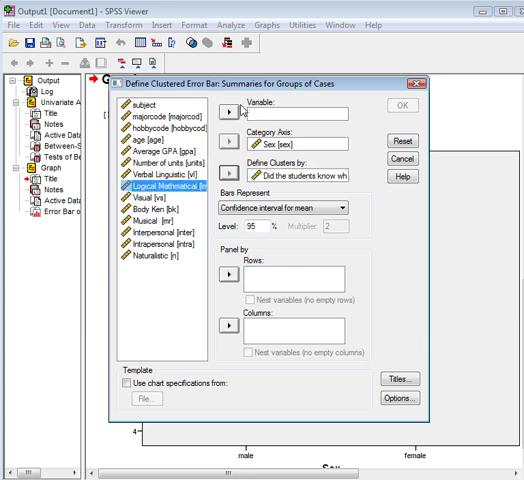
pyautogui.click(400, 106)
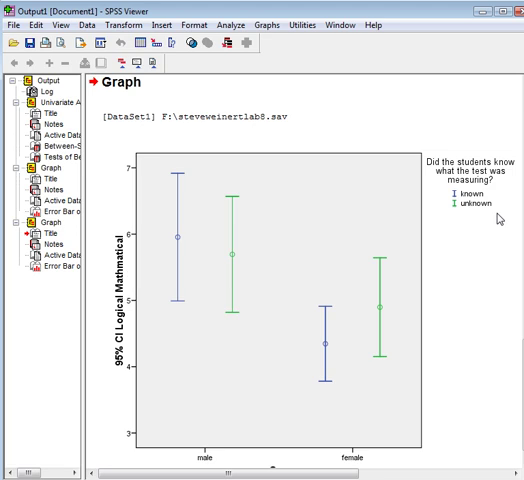
pyautogui.moveTo(325, 250)
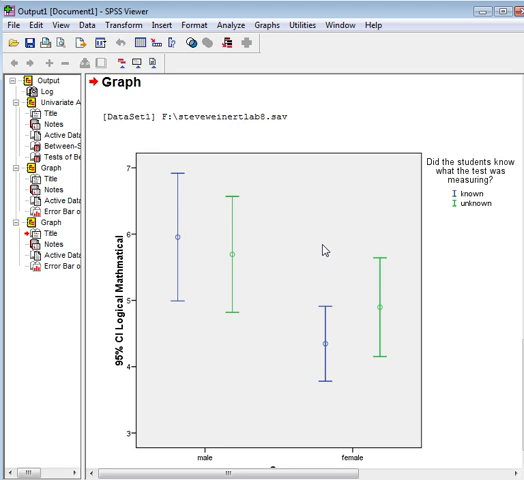
pyautogui.moveTo(429, 314)
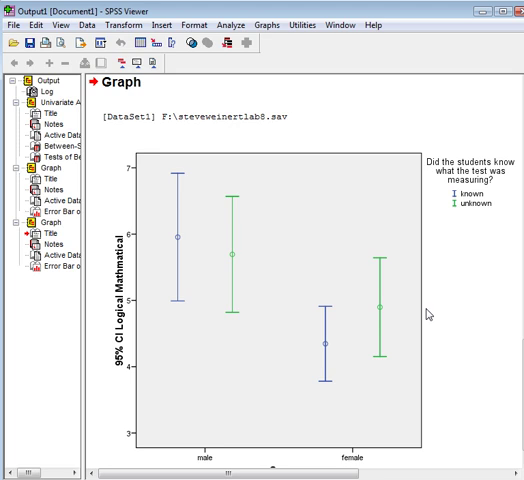
pyautogui.moveTo(429, 315)
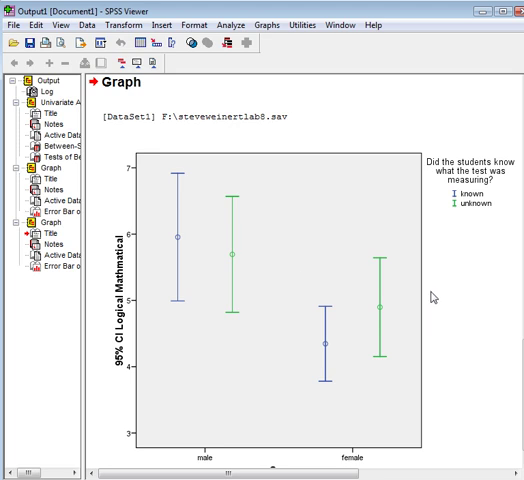
pyautogui.moveTo(520, 202)
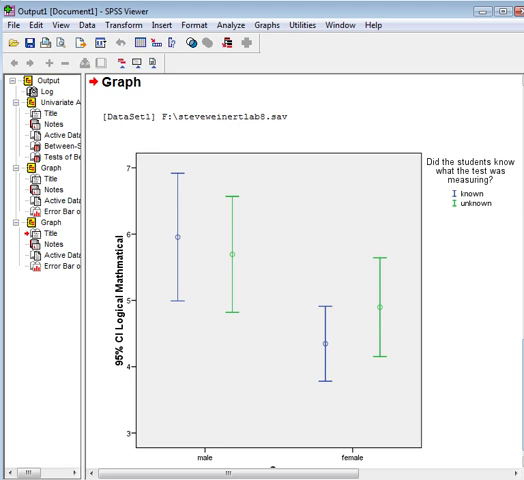
pyautogui.moveTo(304, 219)
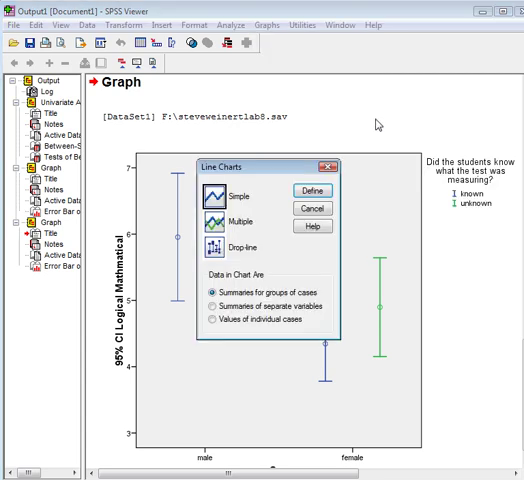
# - Start defining a line chart of Logical Mathmatical means by sex
pyautogui.click(312, 191)
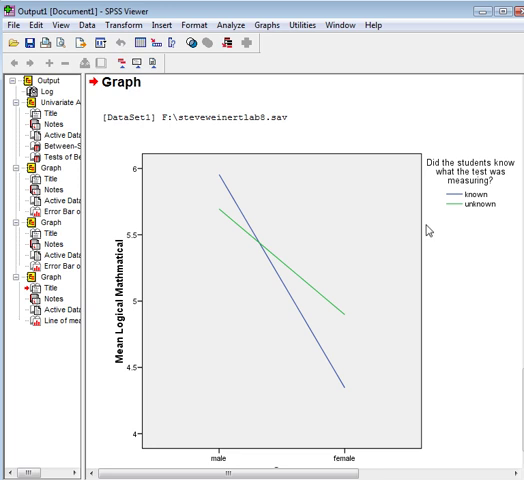
pyautogui.moveTo(340, 338)
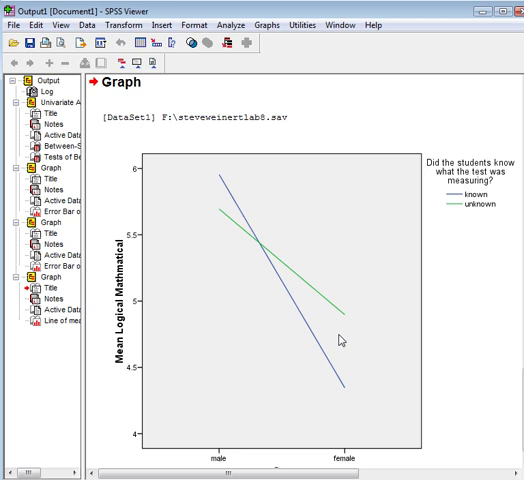
pyautogui.moveTo(236, 202)
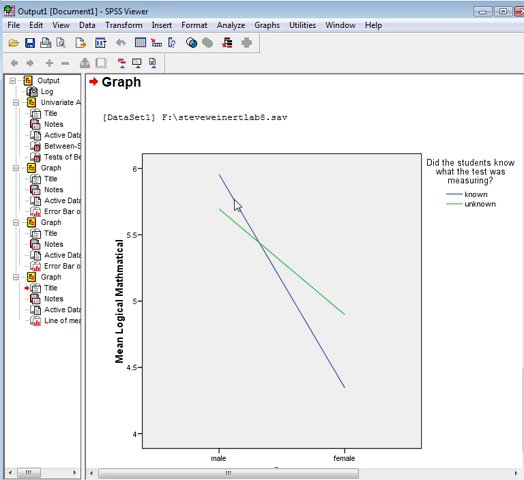
pyautogui.moveTo(308, 323)
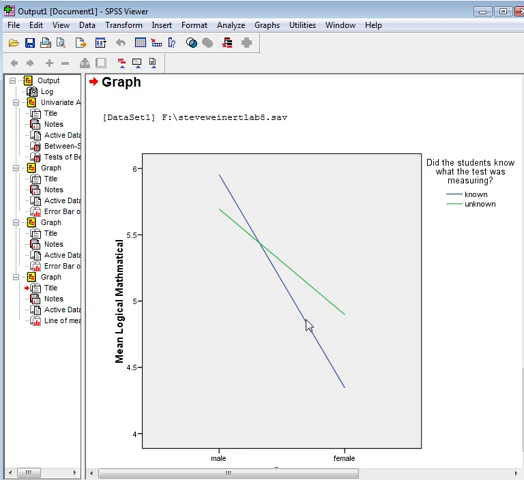
pyautogui.moveTo(350, 344)
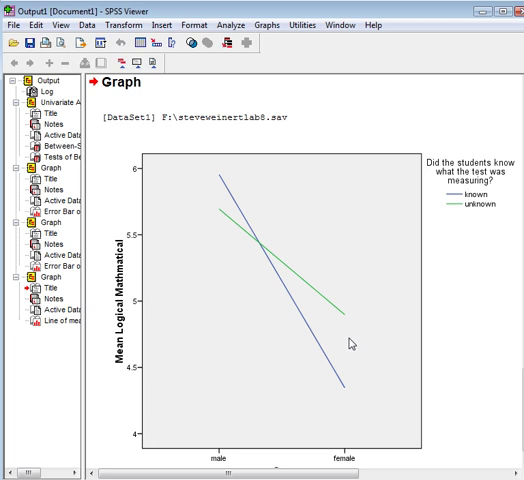
pyautogui.moveTo(348, 352)
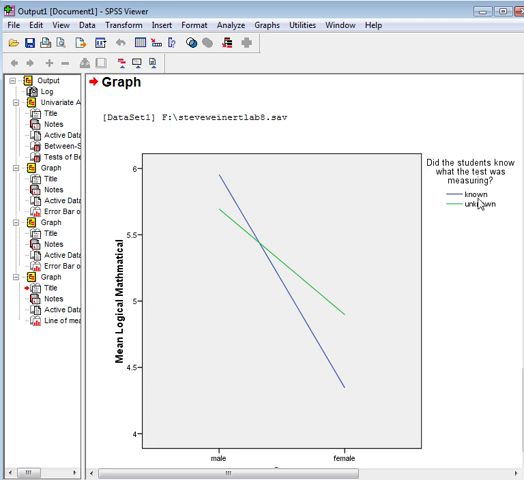
pyautogui.moveTo(221, 207)
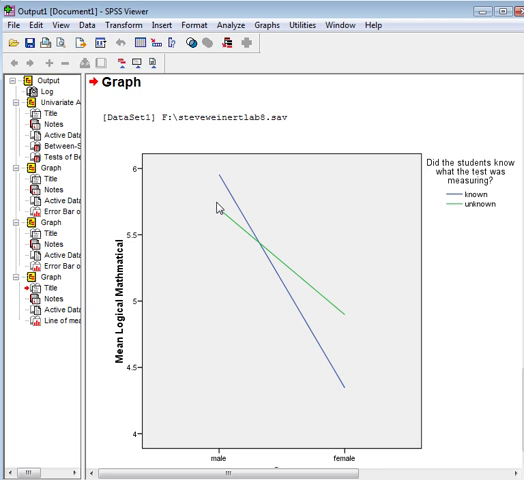
pyautogui.moveTo(224, 207)
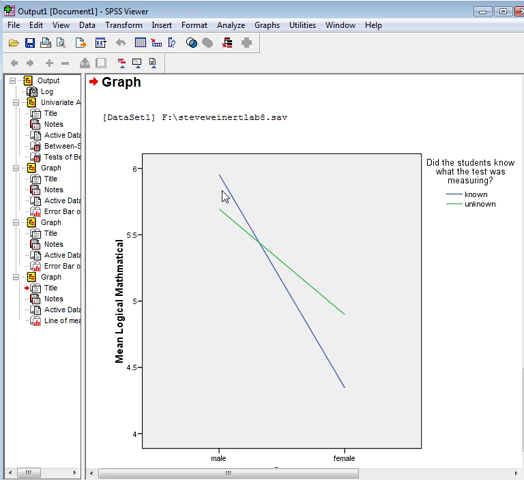
pyautogui.moveTo(221, 214)
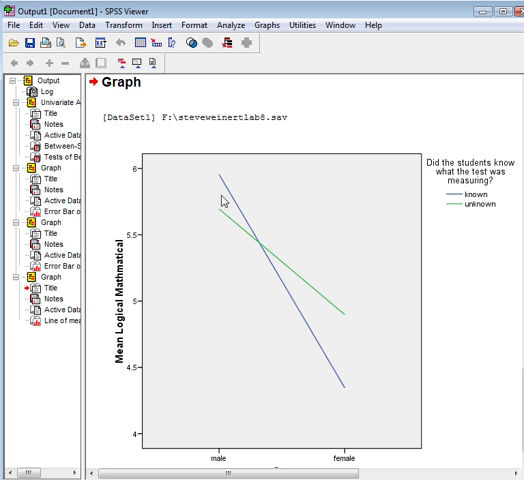
pyautogui.moveTo(343, 311)
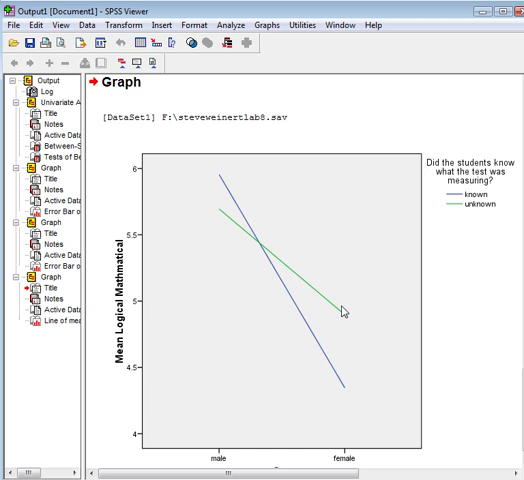
pyautogui.moveTo(348, 325)
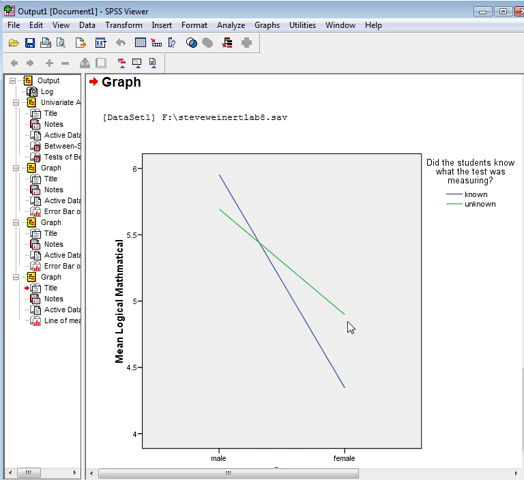
pyautogui.moveTo(292, 306)
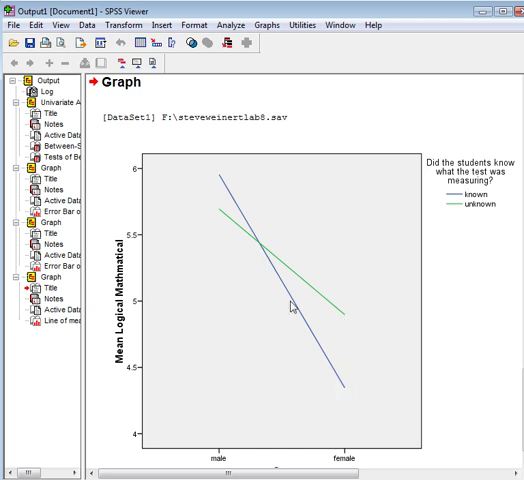
pyautogui.moveTo(316, 307)
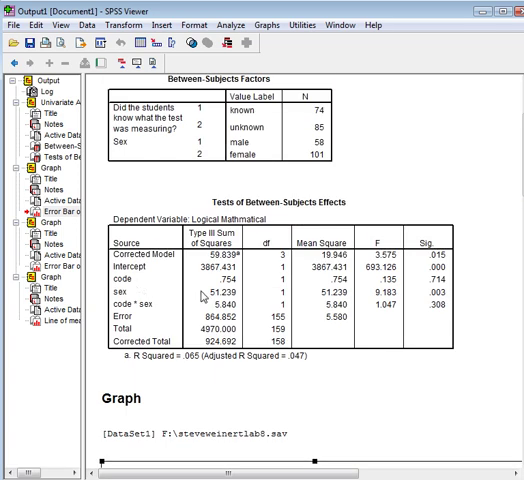
pyautogui.moveTo(379, 277)
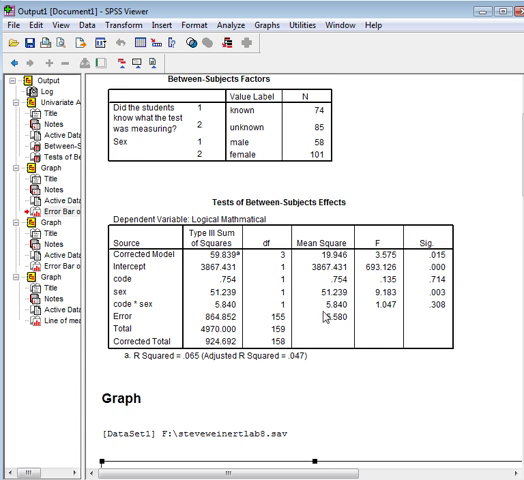
pyautogui.moveTo(489, 285)
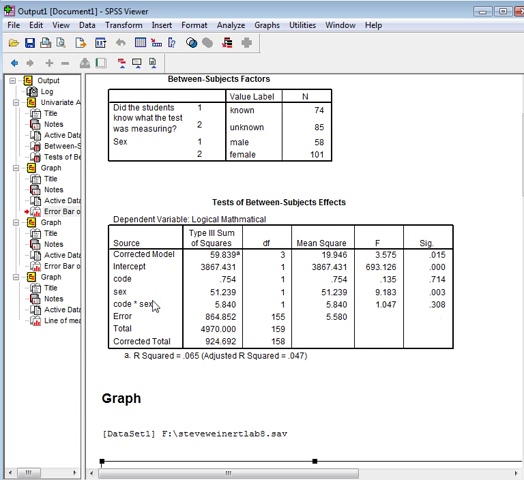
pyautogui.moveTo(155, 306)
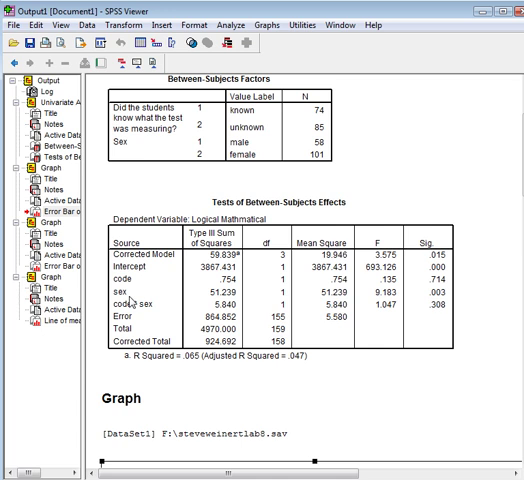
pyautogui.moveTo(135, 305)
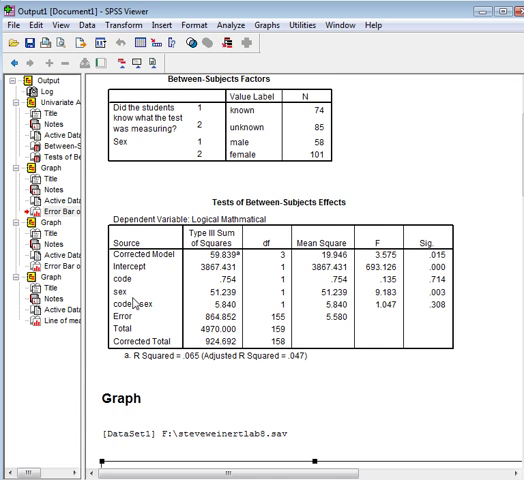
pyautogui.moveTo(500, 254)
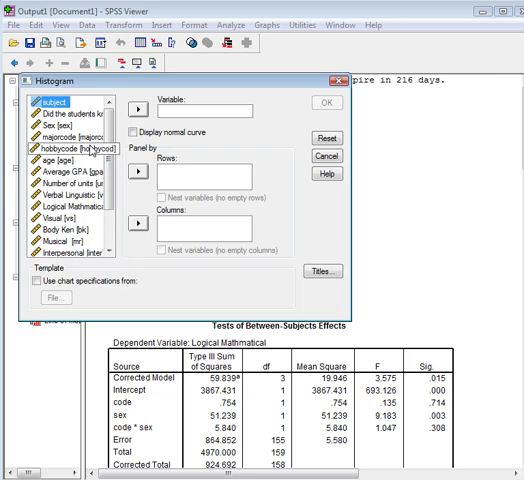
# - Move Average GPA into the histogram's Variable box
pyautogui.click(63, 170)
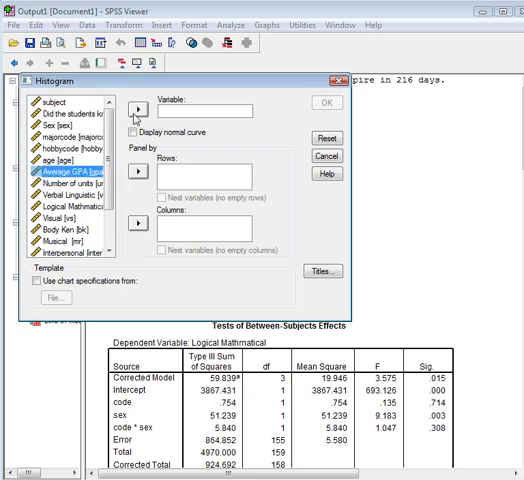
pyautogui.click(320, 156)
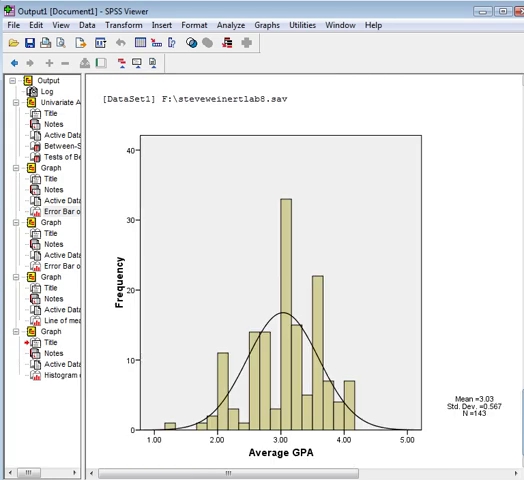
pyautogui.moveTo(497, 435)
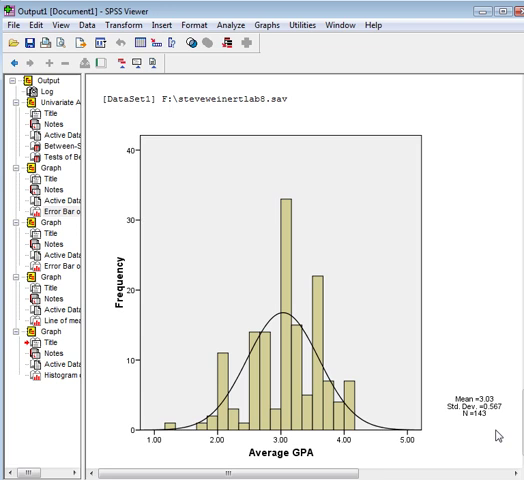
pyautogui.moveTo(497, 430)
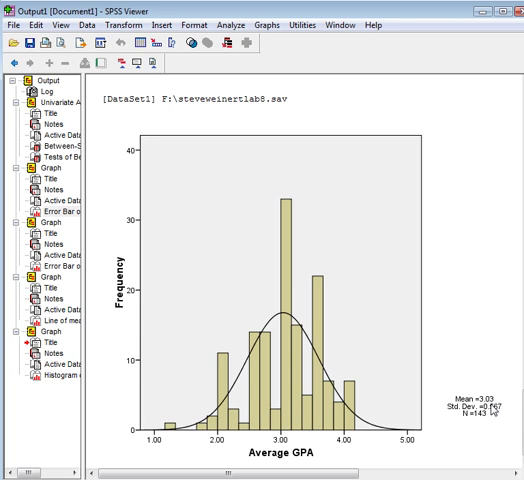
pyautogui.moveTo(499, 415)
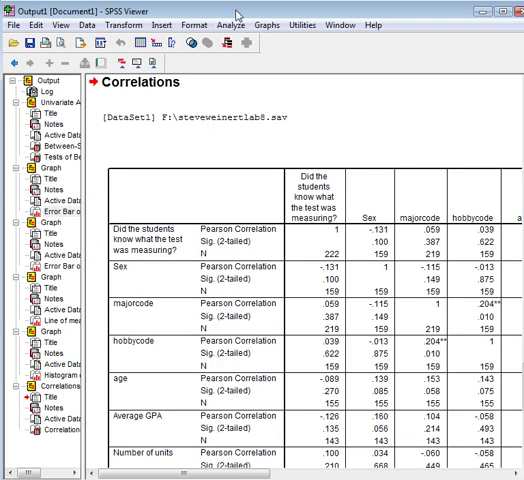
pyautogui.moveTo(216, 403)
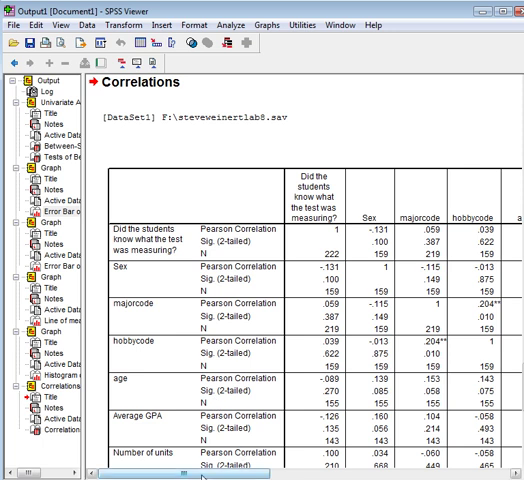
pyautogui.hscroll(3)
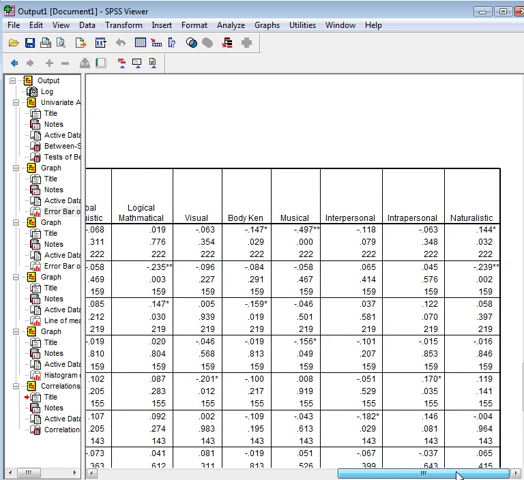
pyautogui.hscroll(-3)
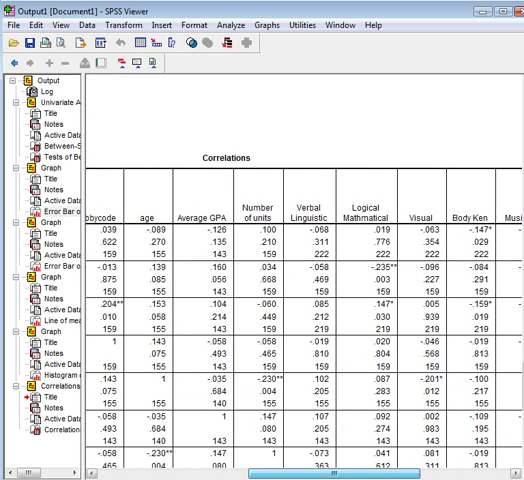
pyautogui.hscroll(3)
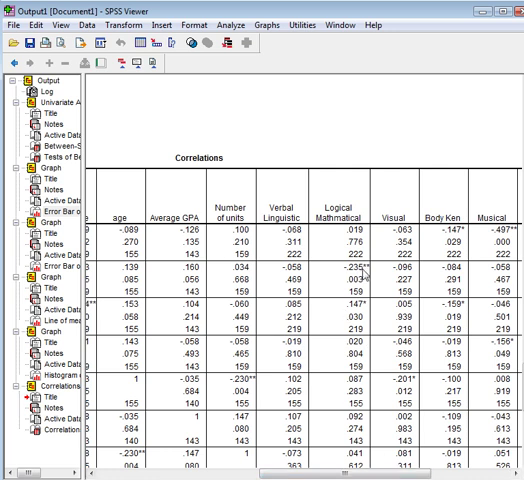
pyautogui.moveTo(378, 292)
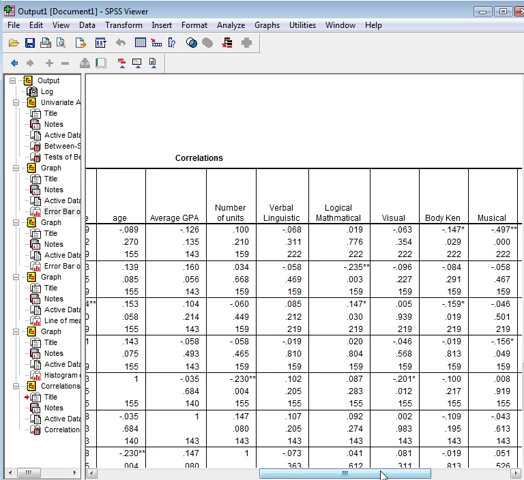
pyautogui.hscroll(-3)
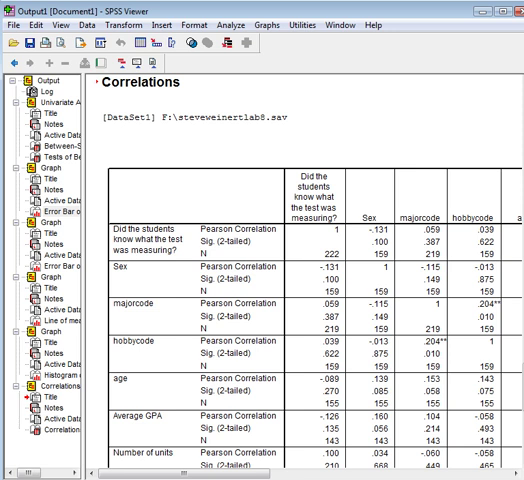
pyautogui.hscroll(3)
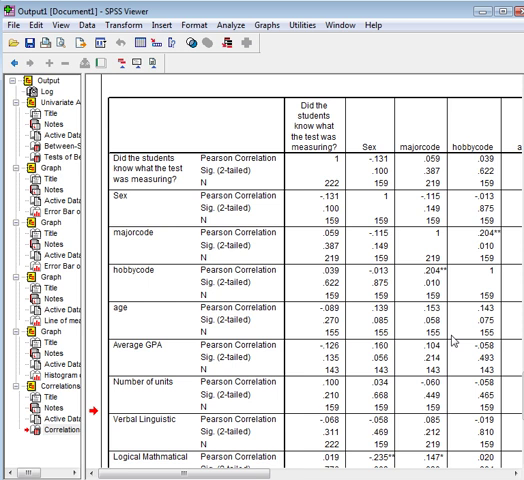
pyautogui.moveTo(454, 340)
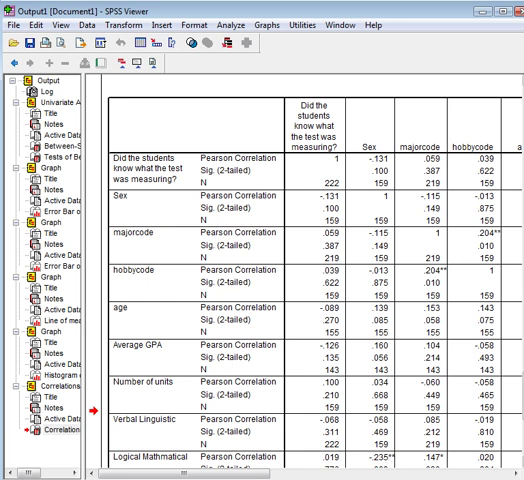
pyautogui.scroll(-3)
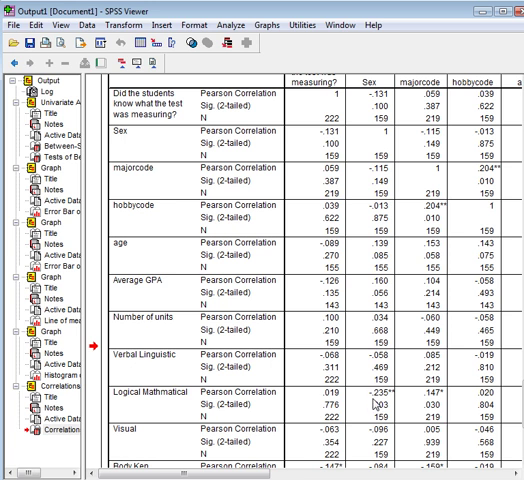
pyautogui.moveTo(375, 404)
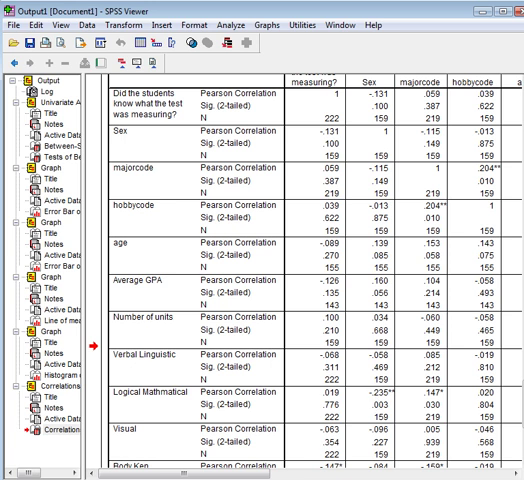
pyautogui.scroll(-3)
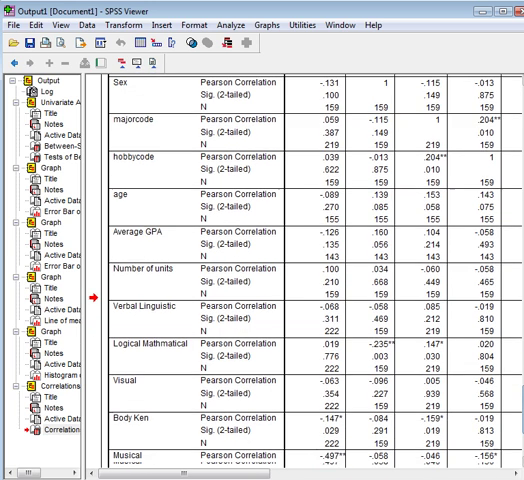
pyautogui.scroll(-3)
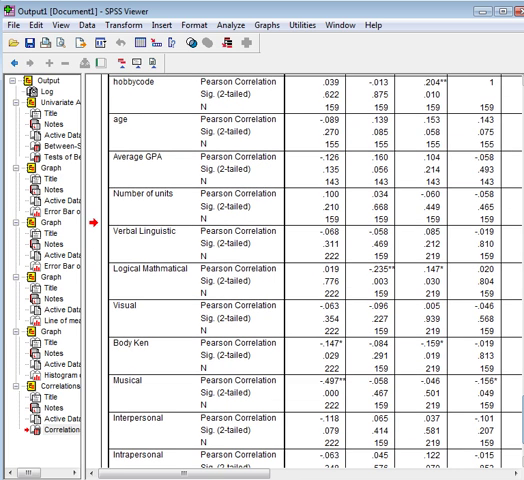
pyautogui.scroll(-3)
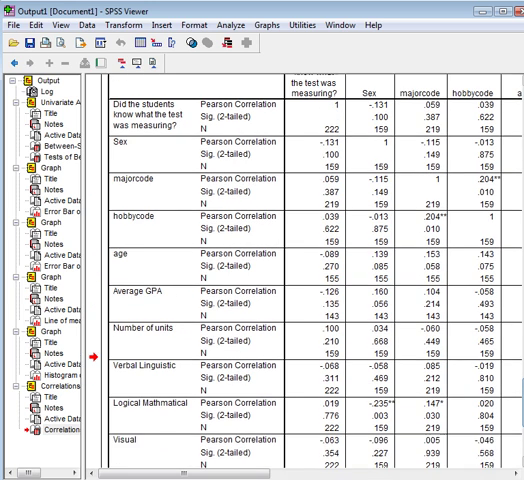
pyautogui.scroll(-3)
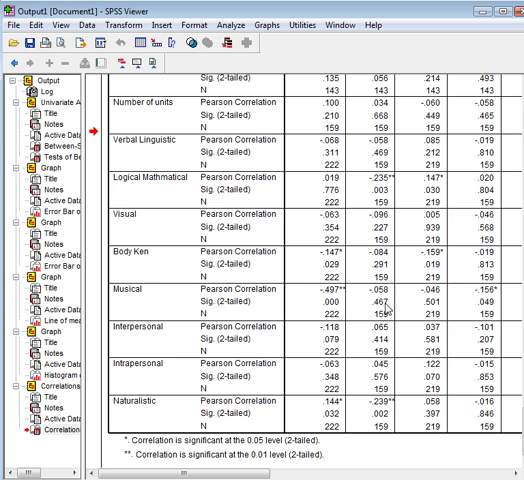
pyautogui.moveTo(489, 392)
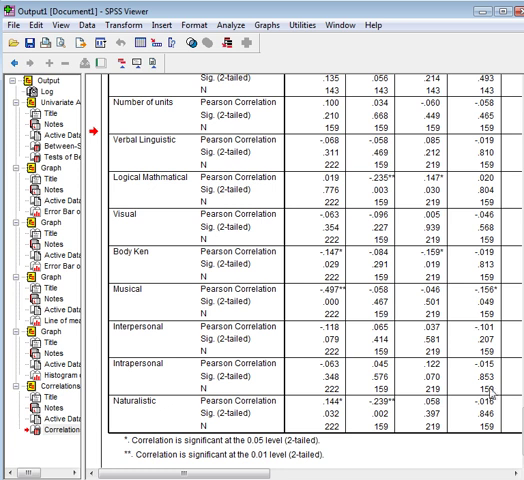
pyautogui.moveTo(379, 411)
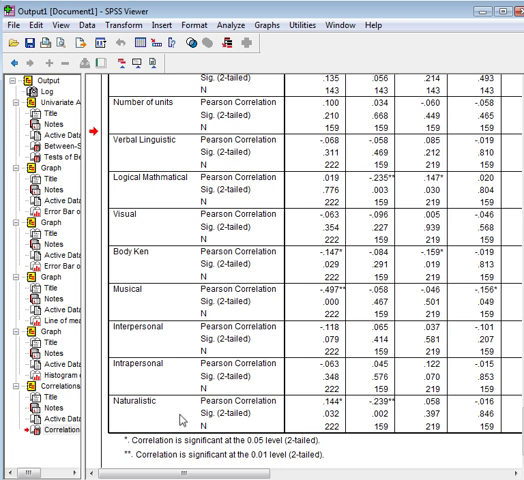
pyautogui.moveTo(181, 419)
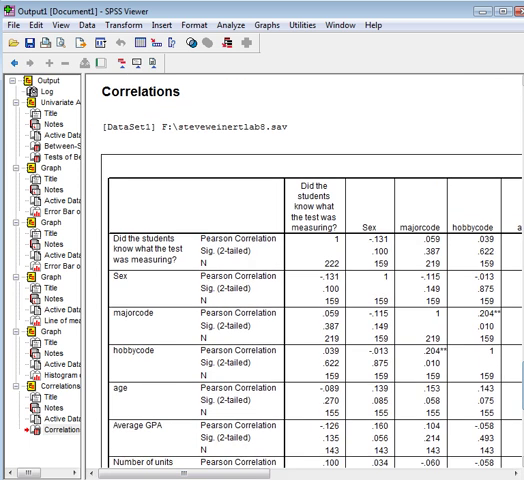
pyautogui.scroll(-3)
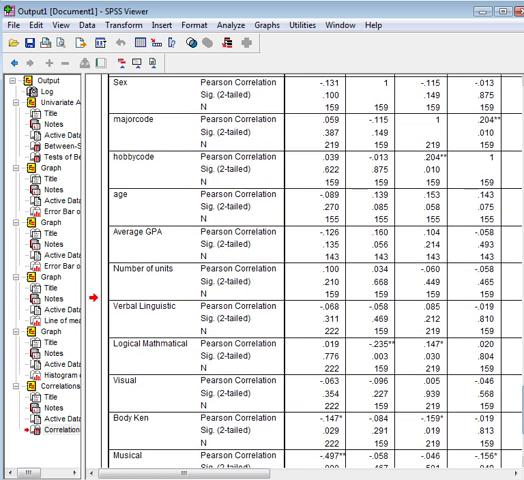
pyautogui.scroll(-3)
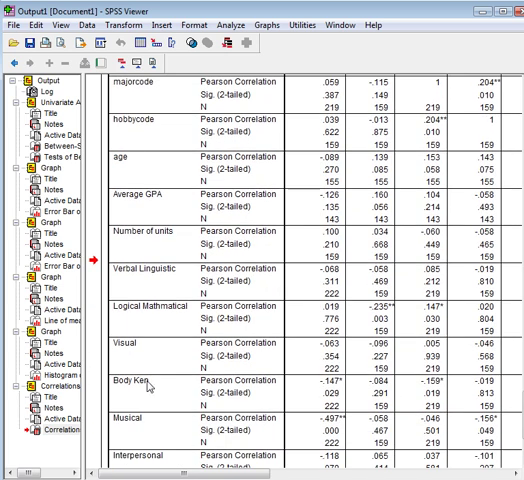
pyautogui.scroll(3)
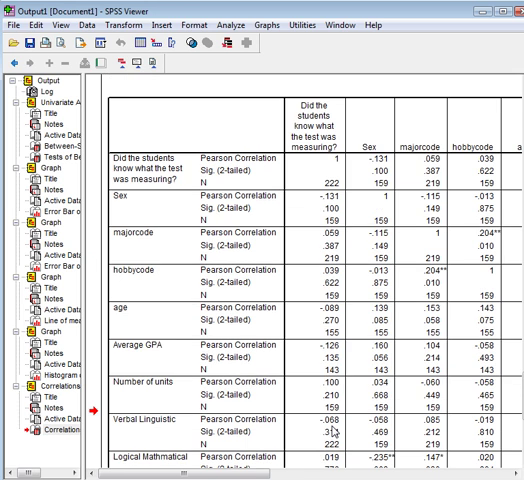
pyautogui.scroll(-3)
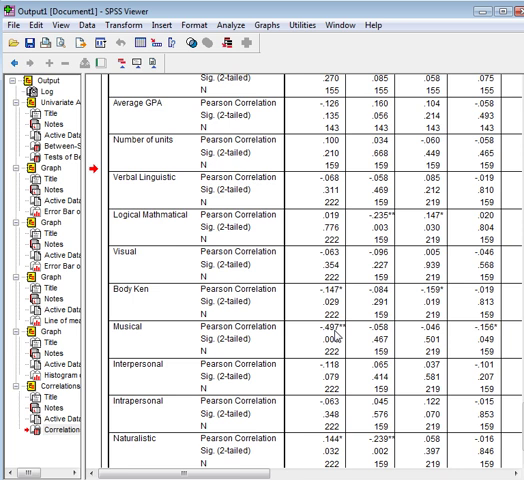
pyautogui.moveTo(337, 447)
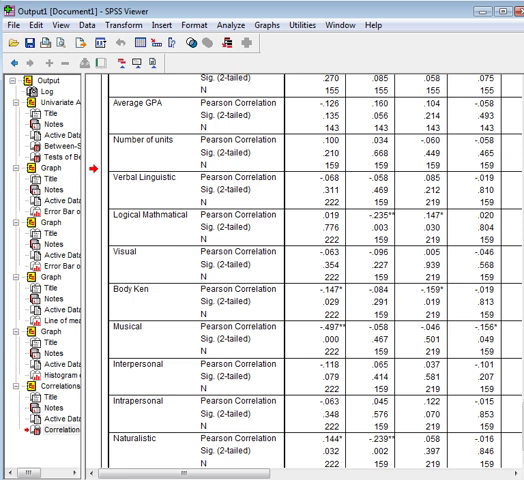
pyautogui.scroll(3)
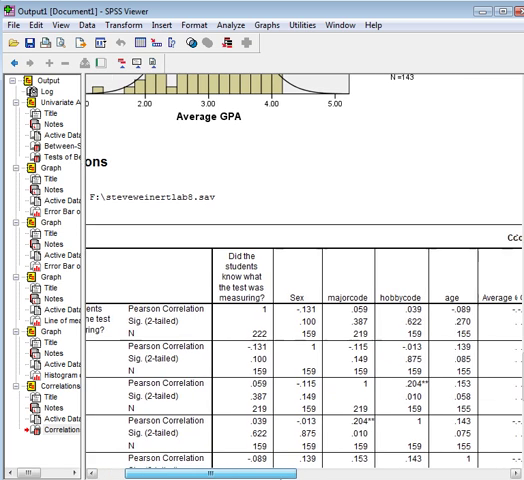
pyautogui.hscroll(3)
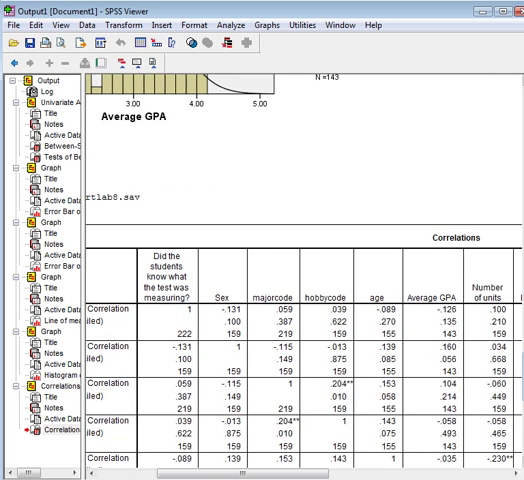
pyautogui.scroll(-3)
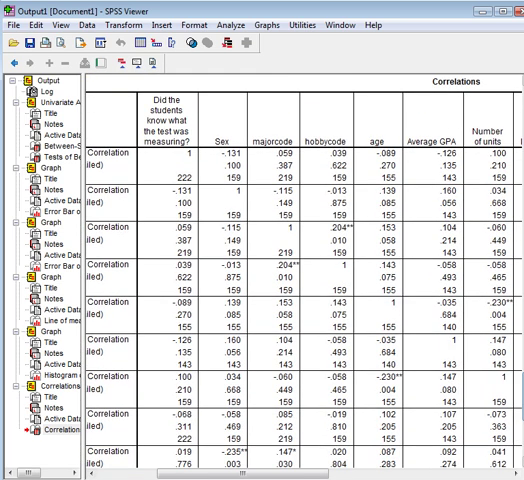
pyautogui.scroll(-3)
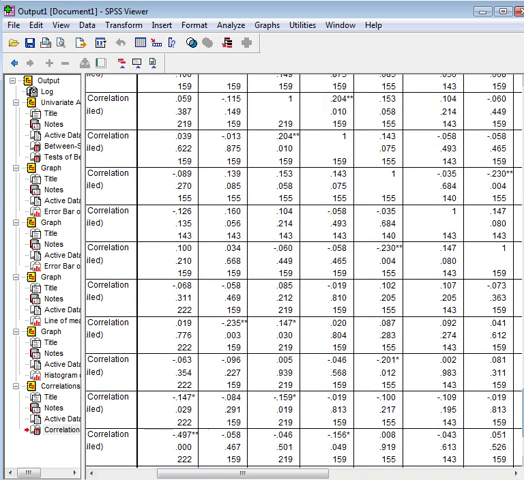
pyautogui.scroll(-3)
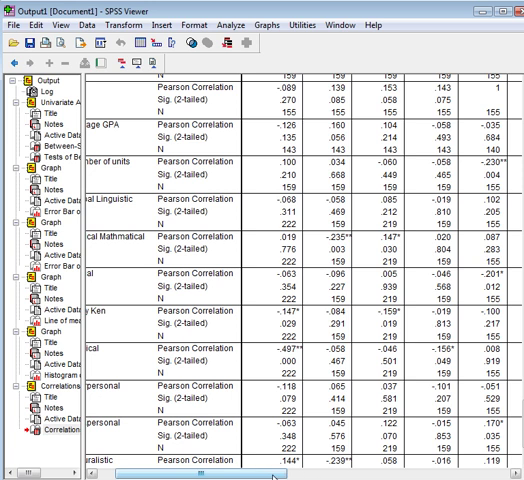
pyautogui.hscroll(3)
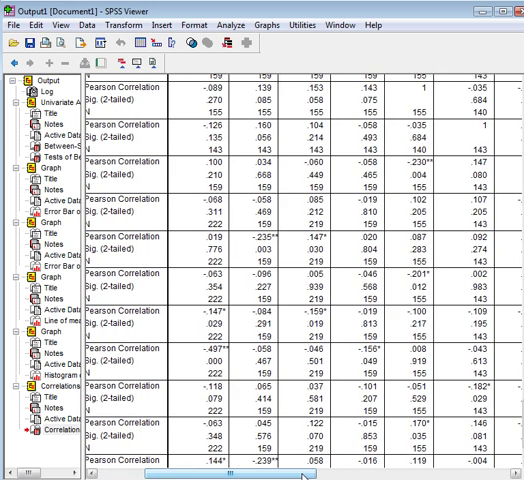